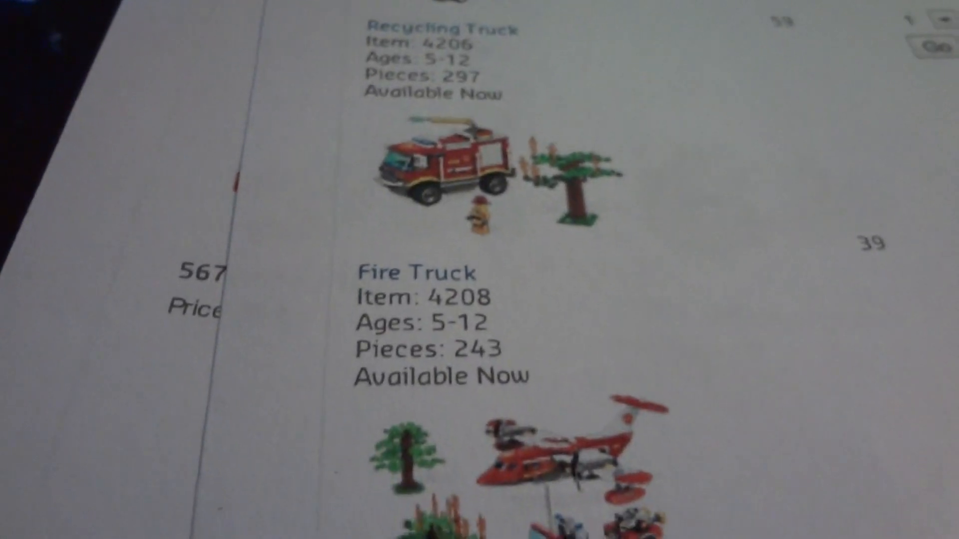
scroll("down", 3)
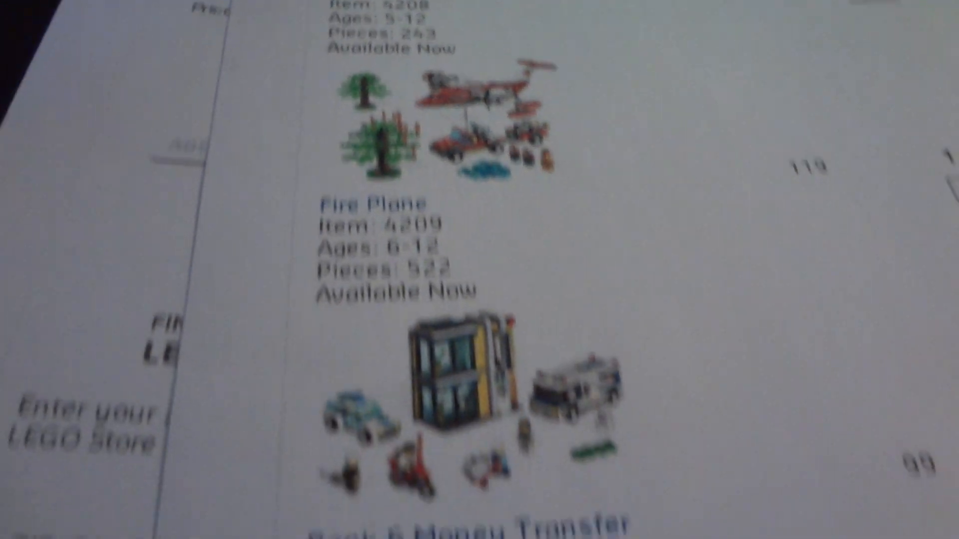
scroll("down", 3)
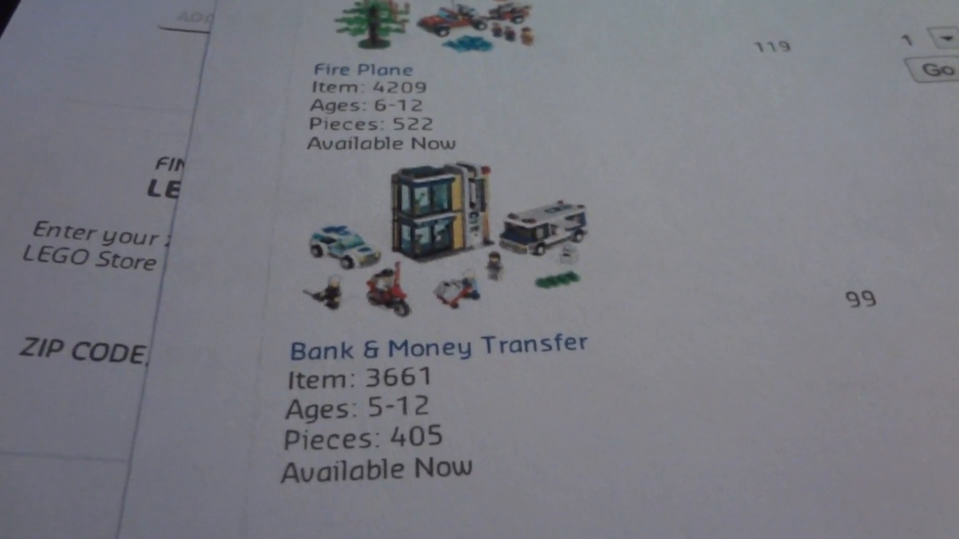
scroll("down", 3)
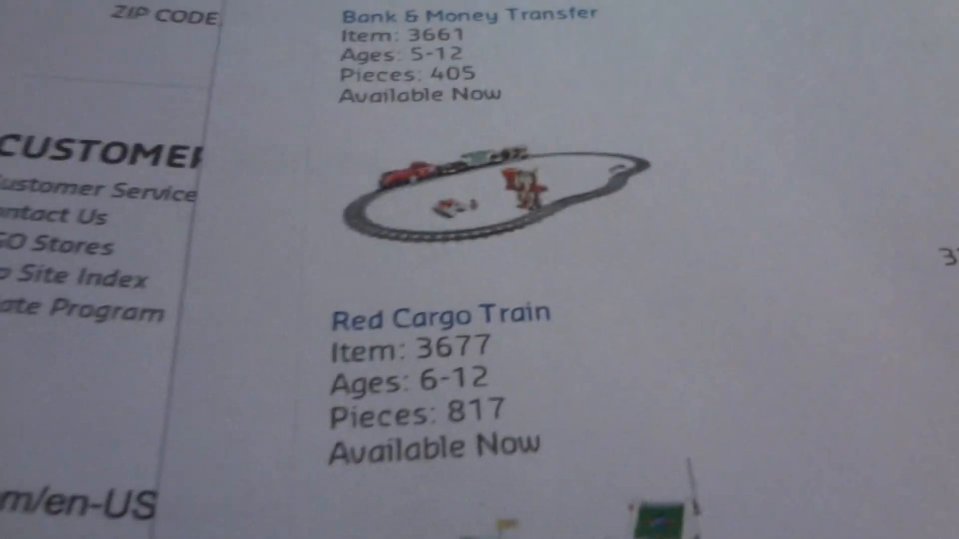